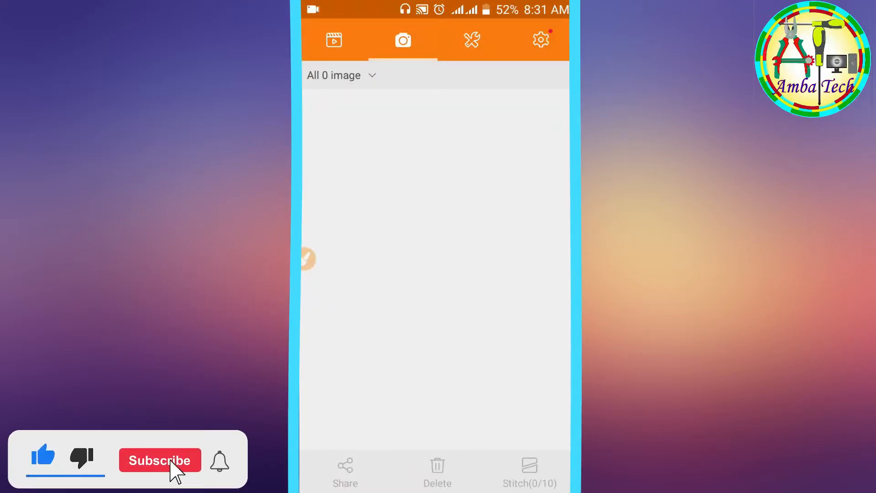
Leave the empty screenshot gallery and return to the launcher home screen
{"action": "left_click", "coordinate": [159, 460]}
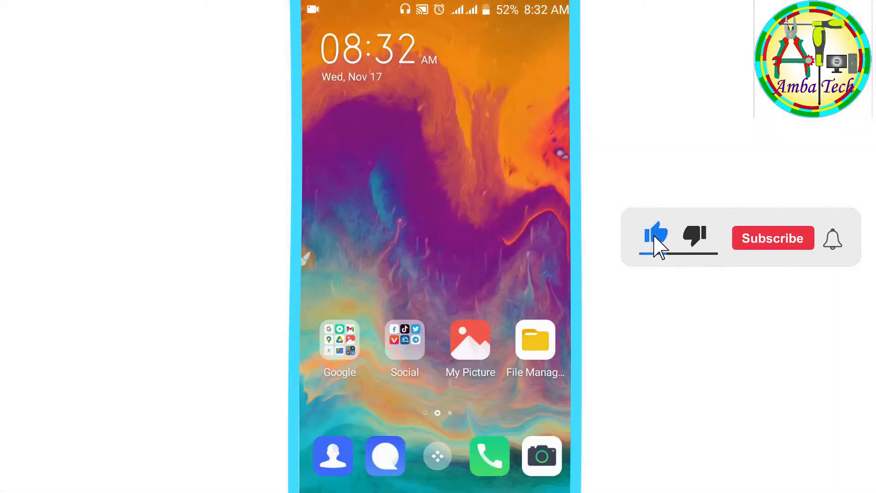
View the Phone app's info and notification settings, then return to the app drawer
{"action": "left_click", "coordinate": [772, 238]}
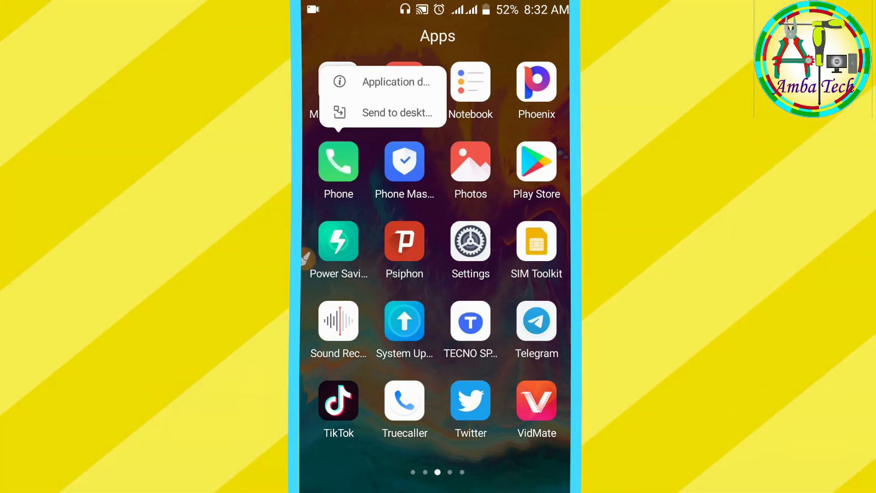
{"action": "left_click", "coordinate": [396, 82]}
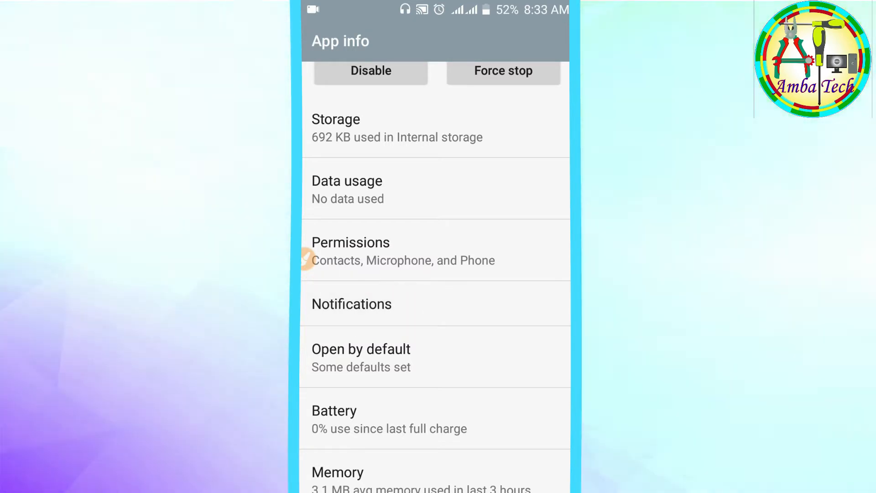
{"action": "left_click", "coordinate": [351, 303]}
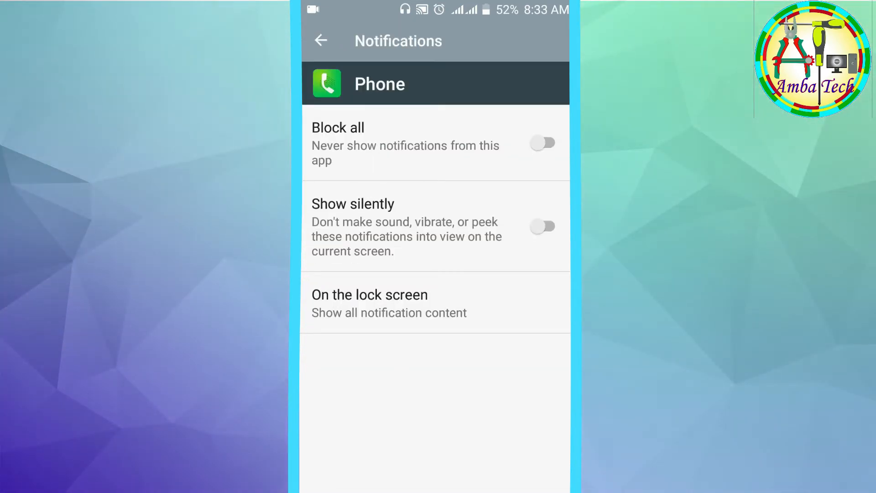
{"action": "left_click", "coordinate": [320, 40]}
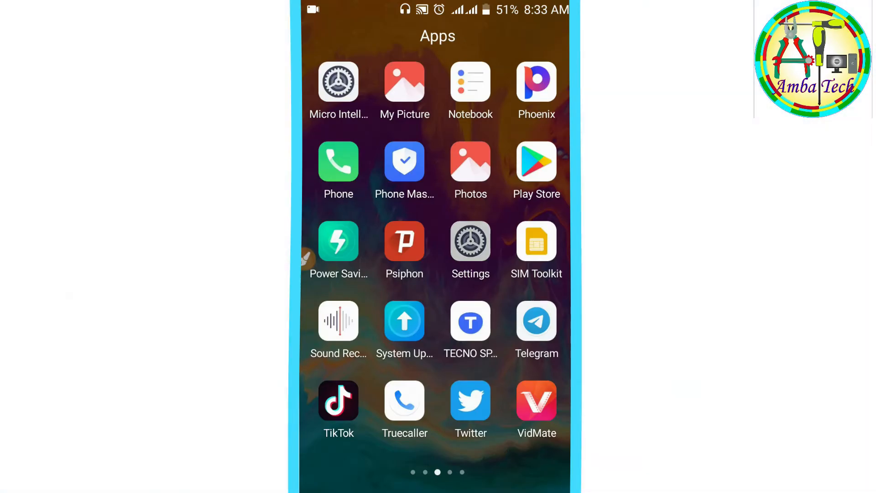
Open Settings and scroll down to the Apps & Permissions section
{"action": "left_click", "coordinate": [470, 241]}
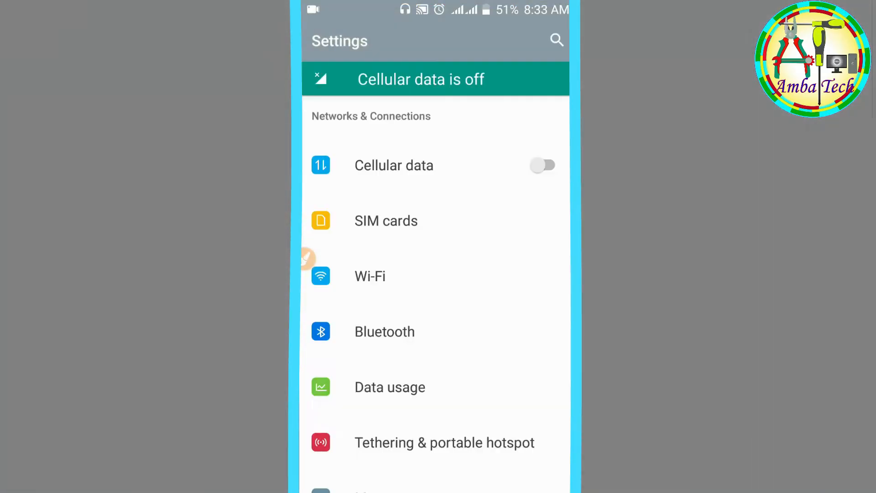
{"action": "scroll", "scroll_direction": "down", "scroll_amount": 3}
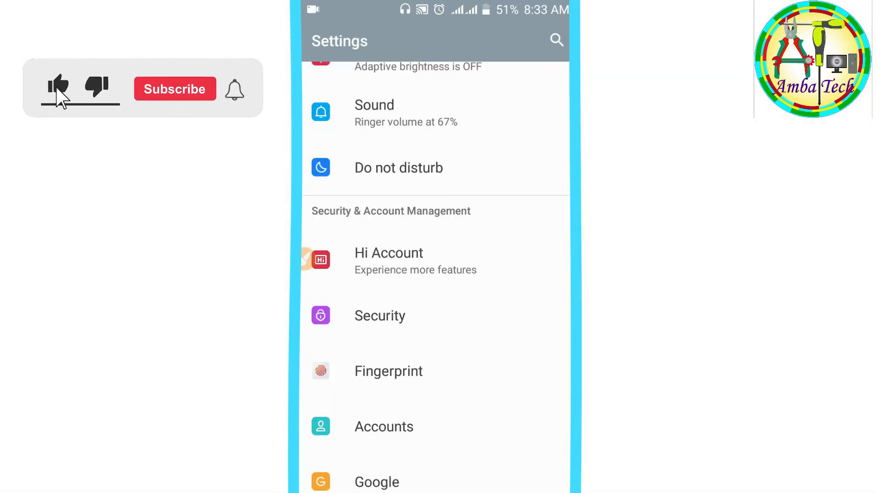
{"action": "scroll", "scroll_direction": "down", "scroll_amount": 3}
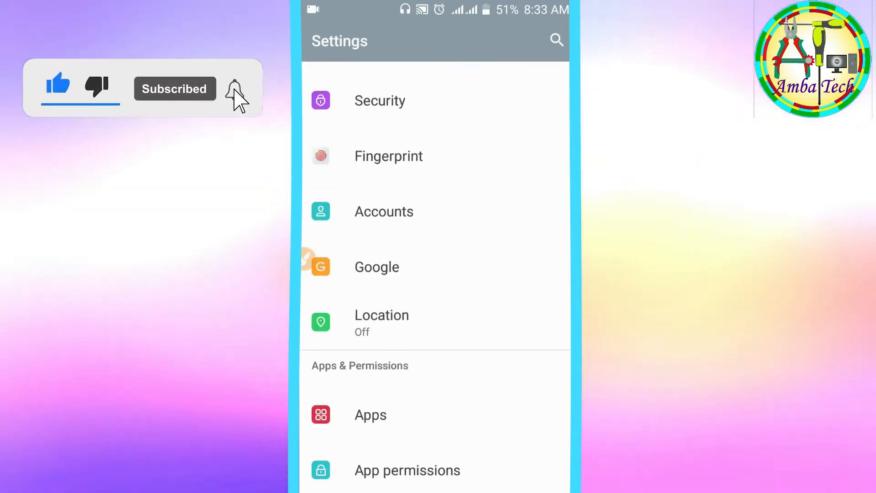
{"action": "scroll", "scroll_direction": "down", "scroll_amount": 3}
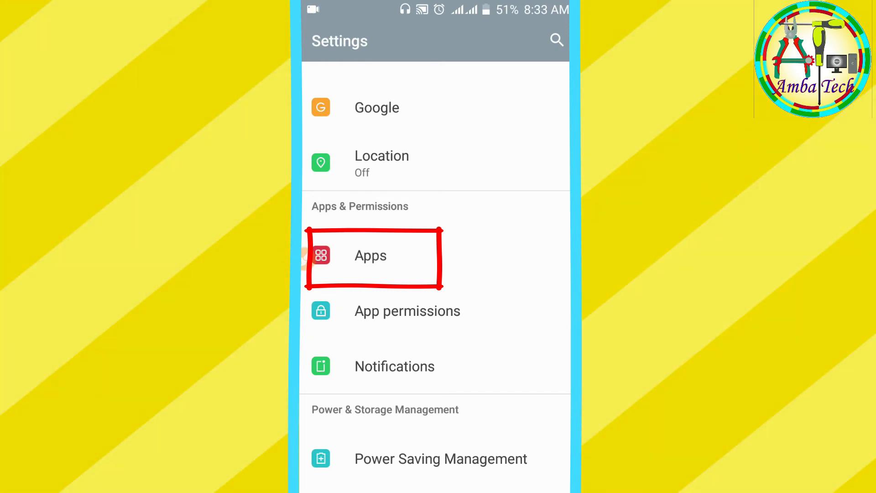
Open Apps and scroll through the All apps list to find Phone
{"action": "left_click", "coordinate": [371, 255]}
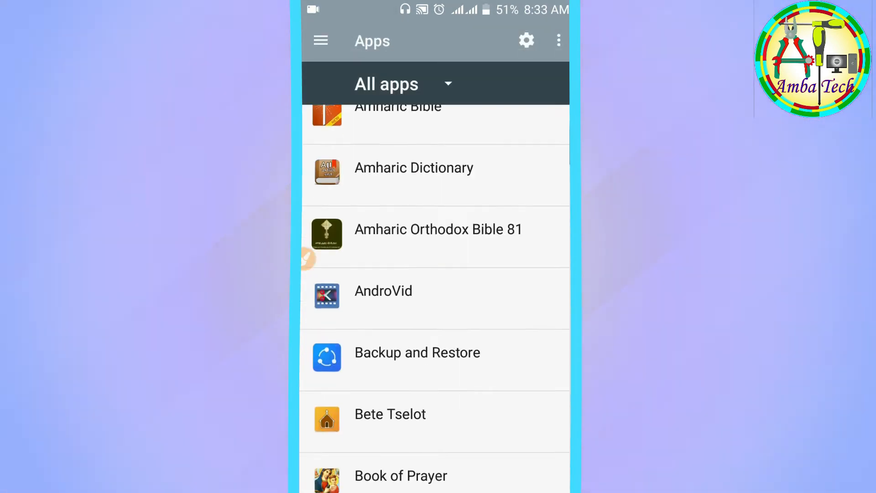
{"action": "scroll", "scroll_direction": "down", "scroll_amount": 3}
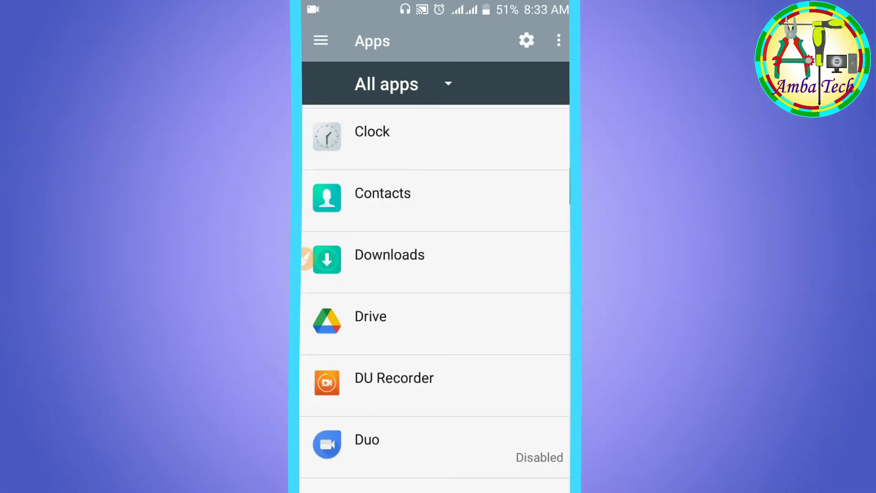
{"action": "scroll", "scroll_direction": "up", "scroll_amount": 3}
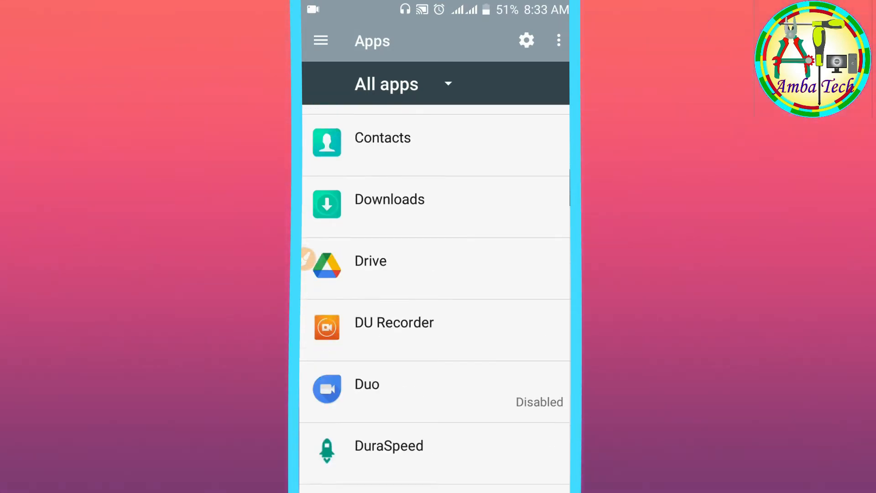
{"action": "scroll", "scroll_direction": "down", "scroll_amount": 3}
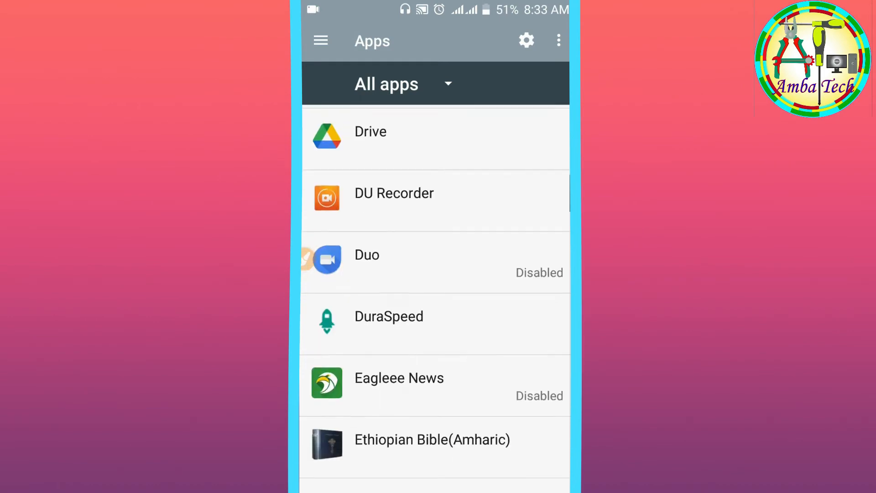
{"action": "scroll", "scroll_direction": "down", "scroll_amount": 3}
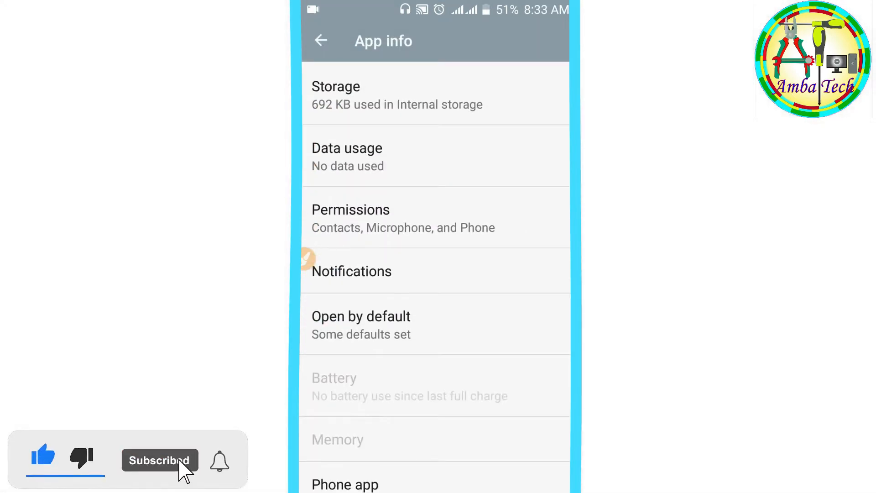
Open Phone's App info notifications and turn on Block all
{"action": "left_click", "coordinate": [219, 459]}
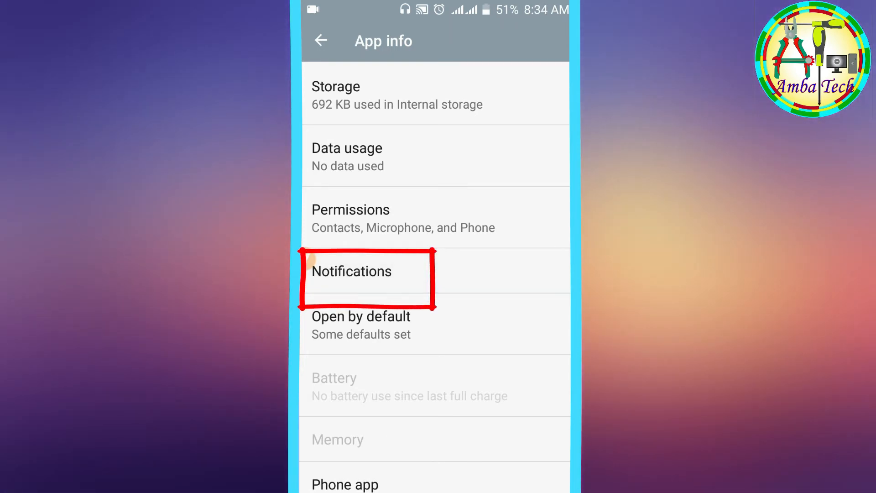
{"action": "left_click", "coordinate": [352, 271]}
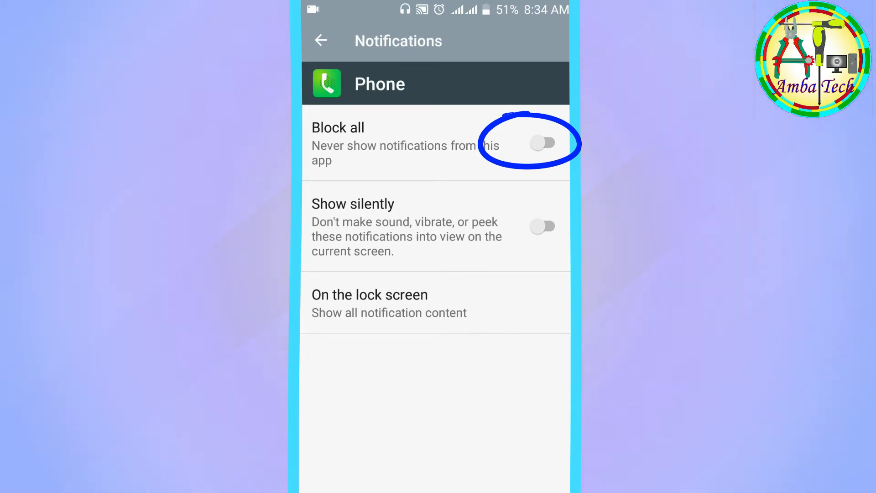
{"action": "left_click", "coordinate": [542, 143]}
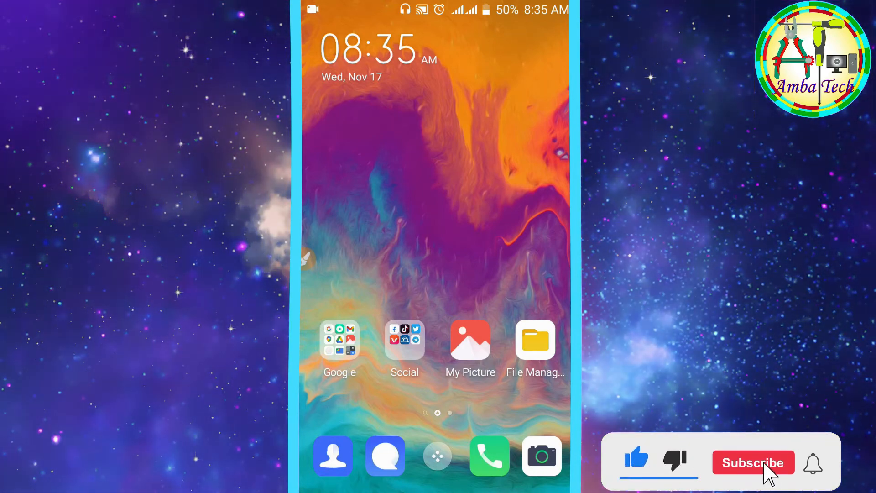
Open the Phone app and end the incoming call from GM Office
{"action": "left_click", "coordinate": [752, 463]}
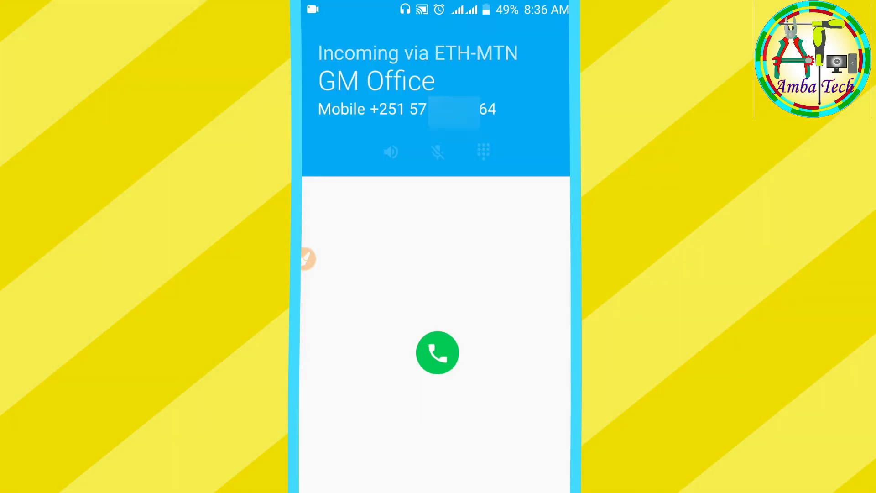
{"action": "left_click", "coordinate": [438, 353]}
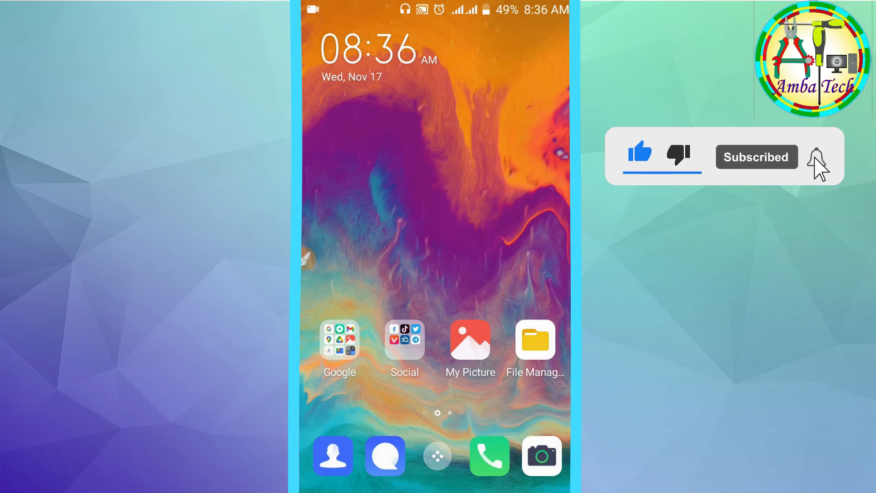
Open Settings from the app drawer and go to Apps & Permissions > Apps
{"action": "left_click", "coordinate": [816, 156]}
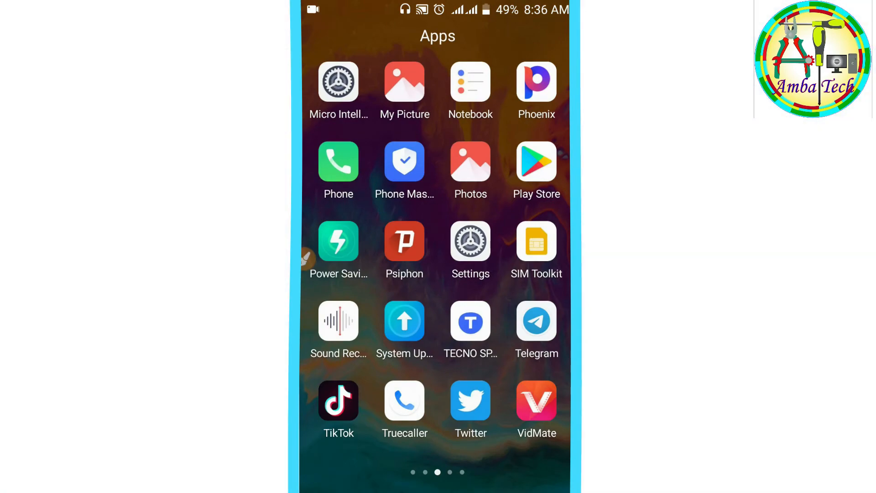
{"action": "left_click", "coordinate": [470, 241]}
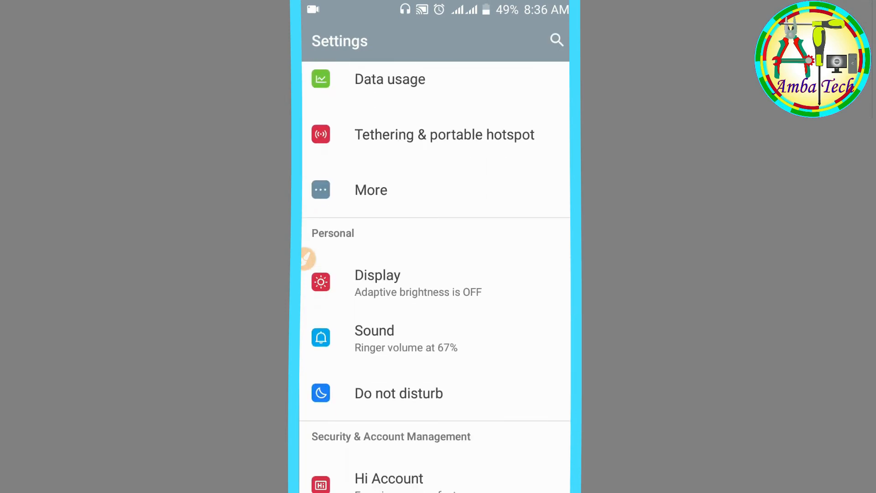
{"action": "scroll", "scroll_direction": "up", "scroll_amount": 3}
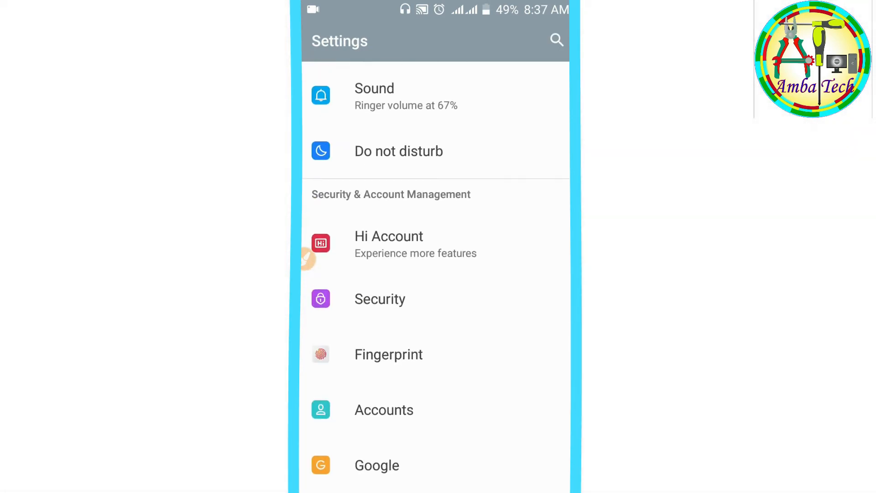
{"action": "scroll", "scroll_direction": "up", "scroll_amount": 3}
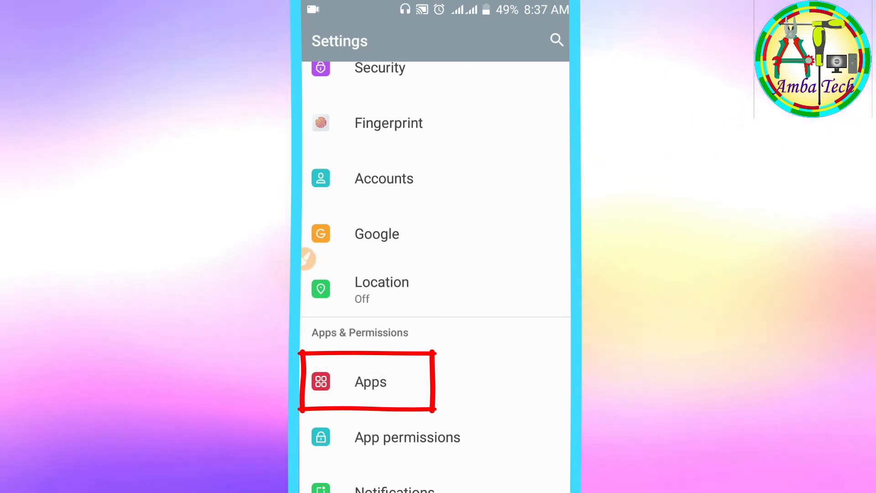
{"action": "left_click", "coordinate": [370, 381]}
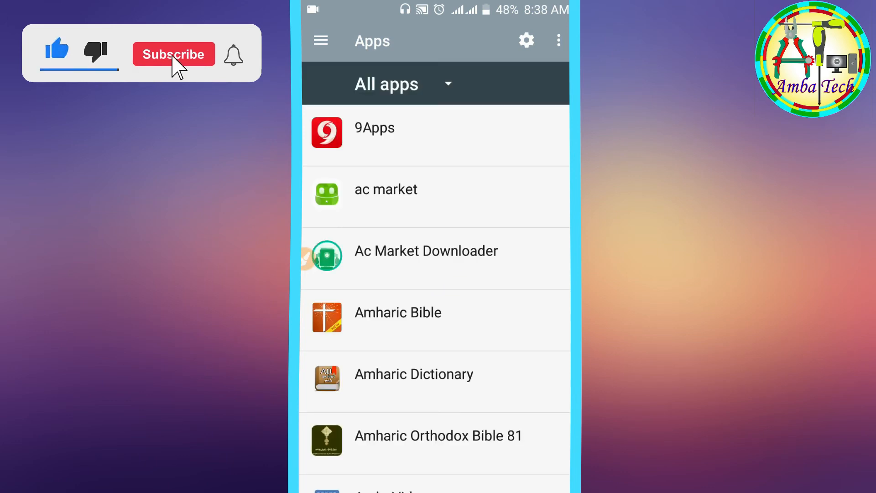
Scroll the All apps list down and open Phone's App info
{"action": "left_click", "coordinate": [174, 55]}
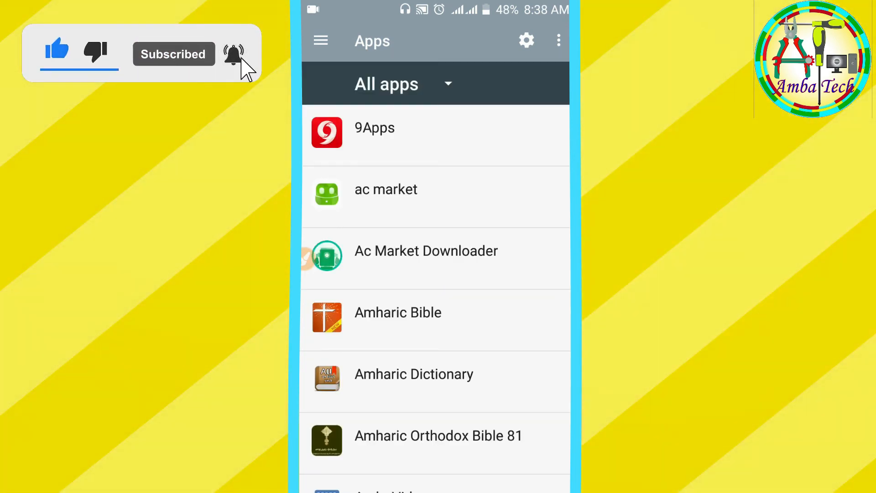
{"action": "scroll", "scroll_direction": "down", "scroll_amount": 3}
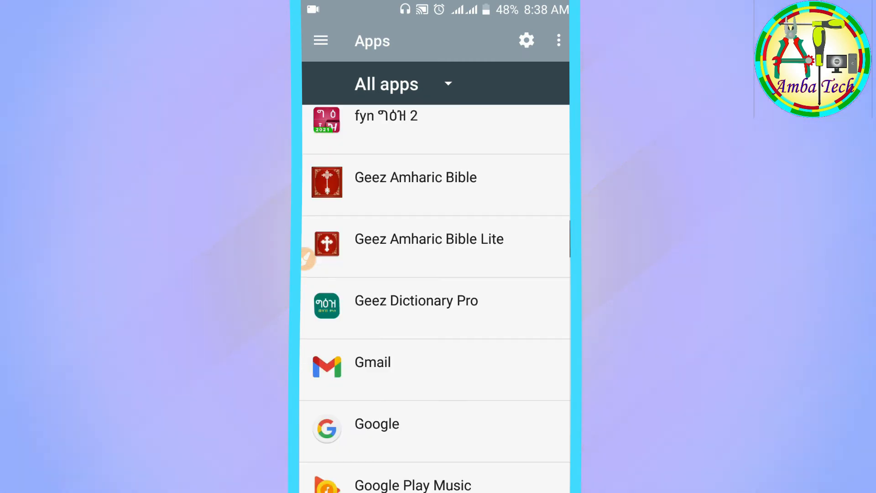
{"action": "scroll", "scroll_direction": "down", "scroll_amount": 3}
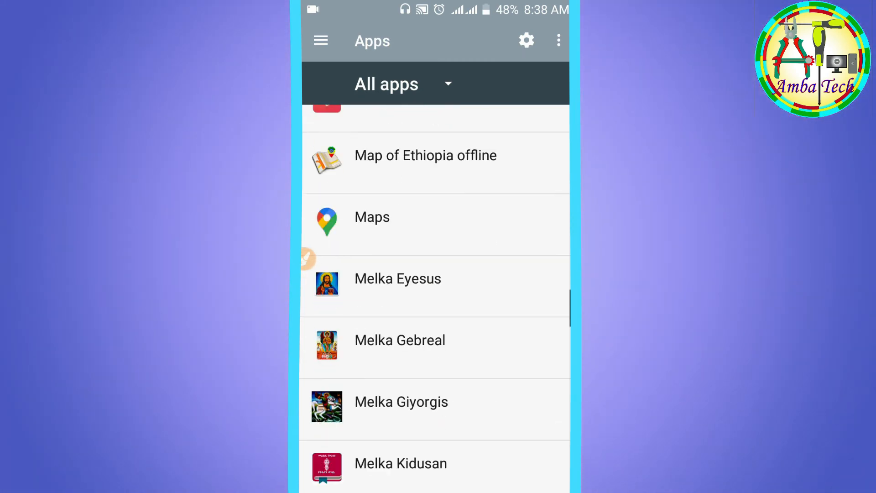
{"action": "scroll", "scroll_direction": "down", "scroll_amount": 3}
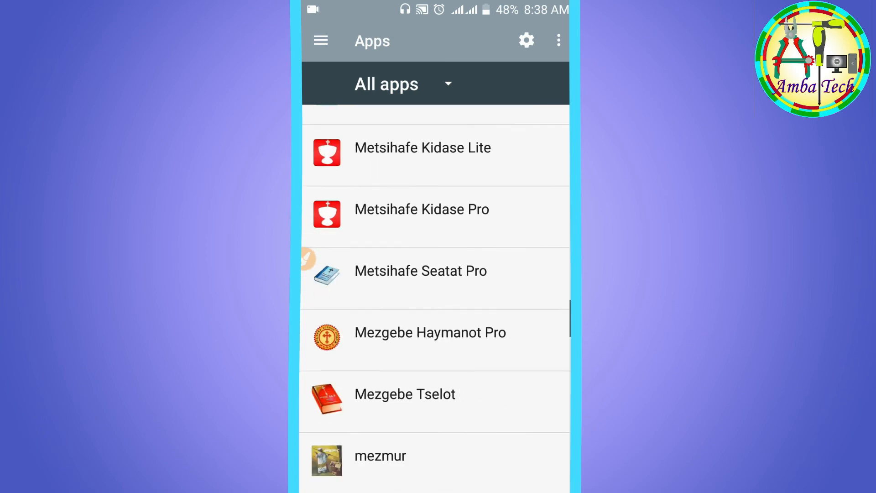
{"action": "scroll", "scroll_direction": "down", "scroll_amount": 3}
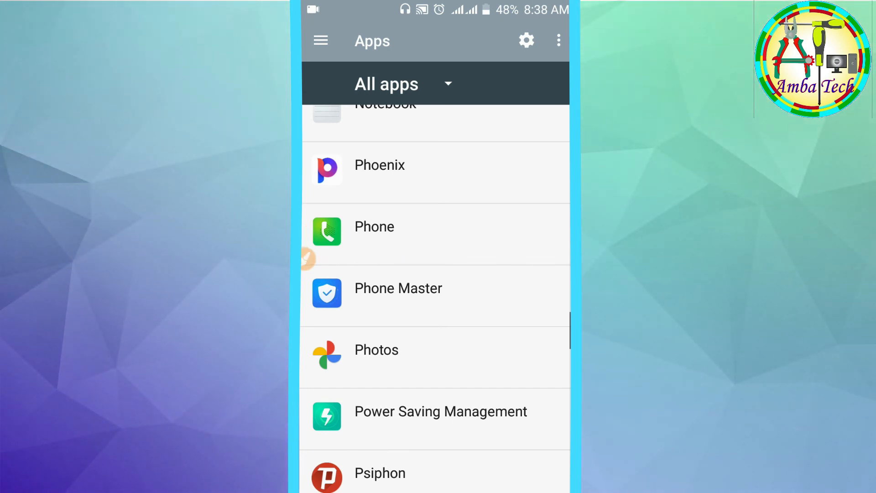
{"action": "left_click", "coordinate": [374, 226]}
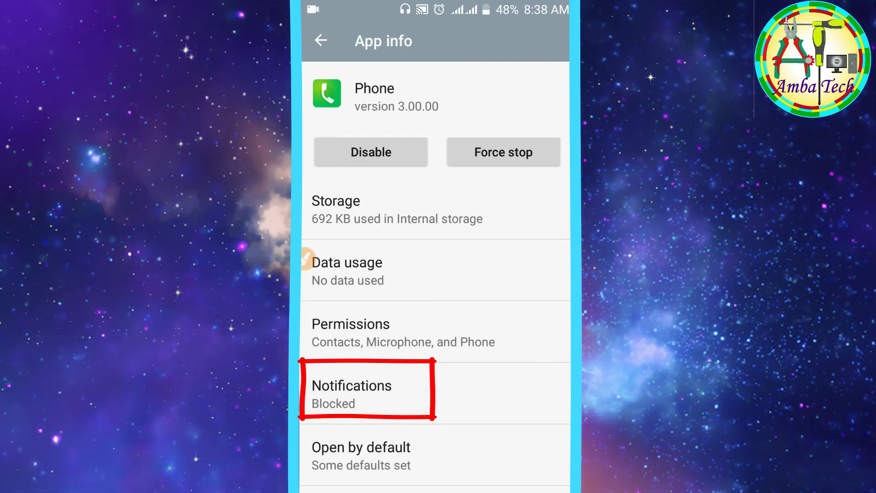
Turn off Block all in Phone's notification settings
{"action": "left_click", "coordinate": [366, 393]}
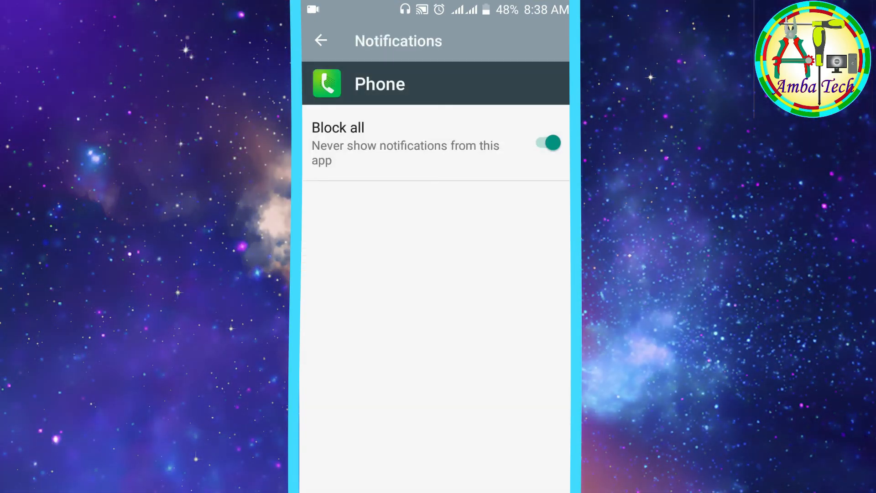
{"action": "left_click", "coordinate": [546, 143]}
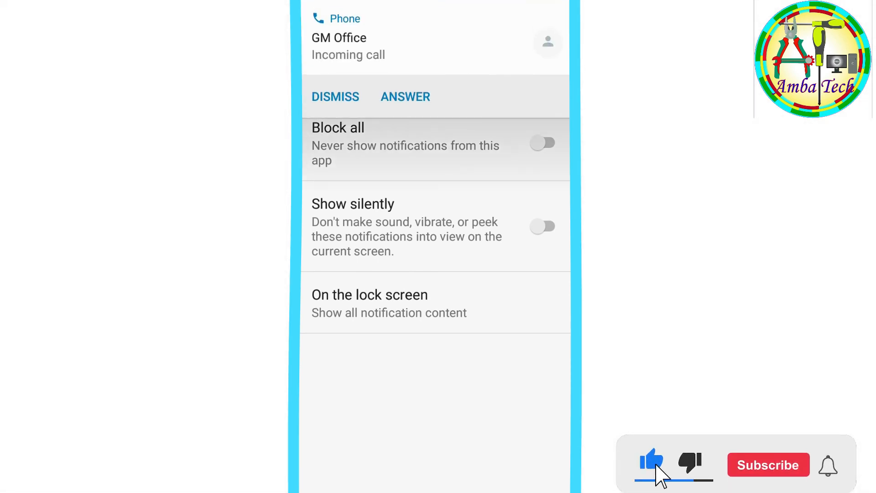
Dismiss the GM Office incoming call heads-up notification
{"action": "left_click", "coordinate": [767, 464]}
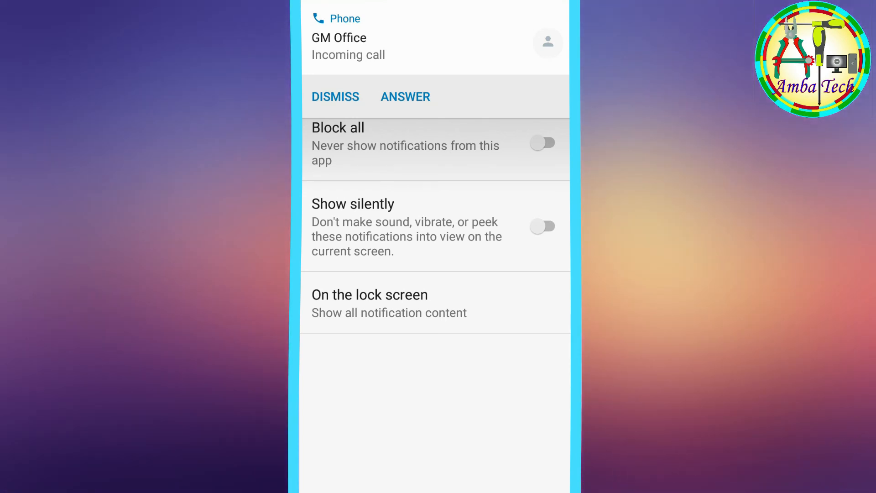
{"action": "left_click", "coordinate": [335, 96]}
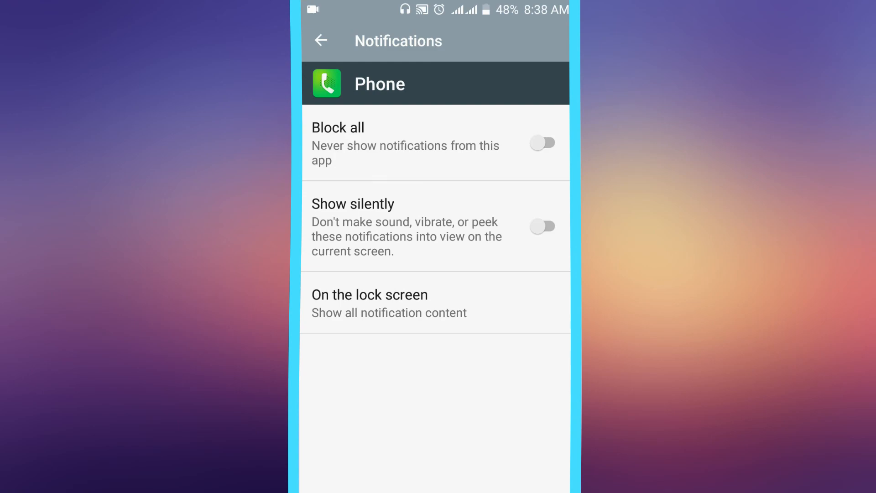